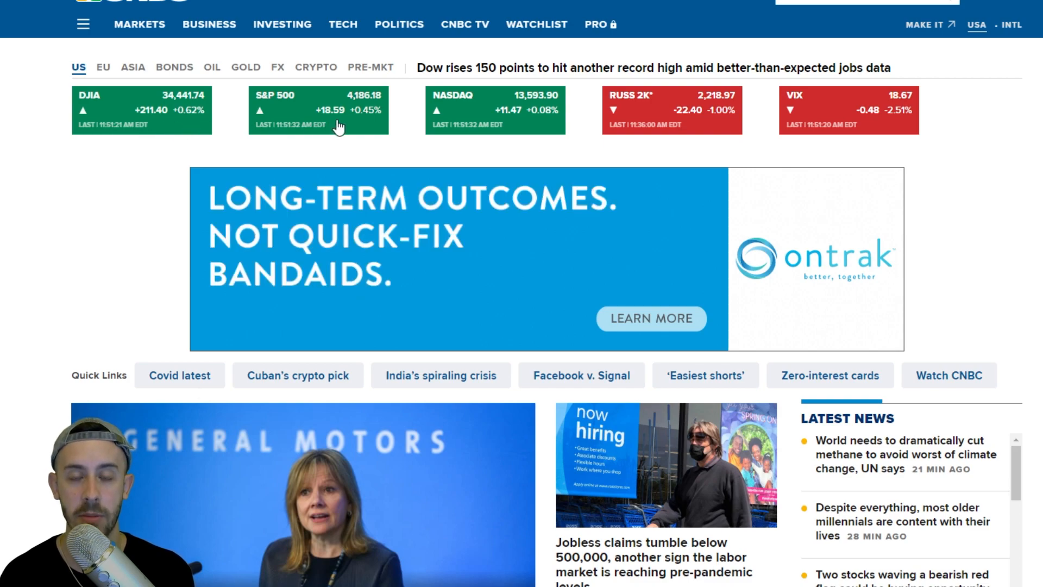
# - Scroll down the CNBC homepage toward the jobless-claims-below-500,000 headline
pyautogui.scroll(-3)
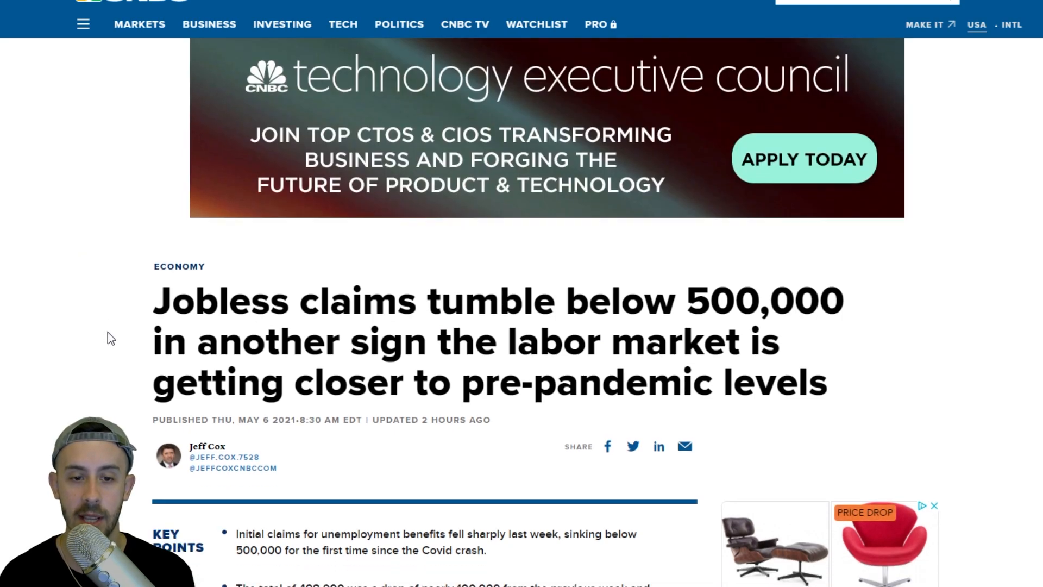
pyautogui.scroll(-3)
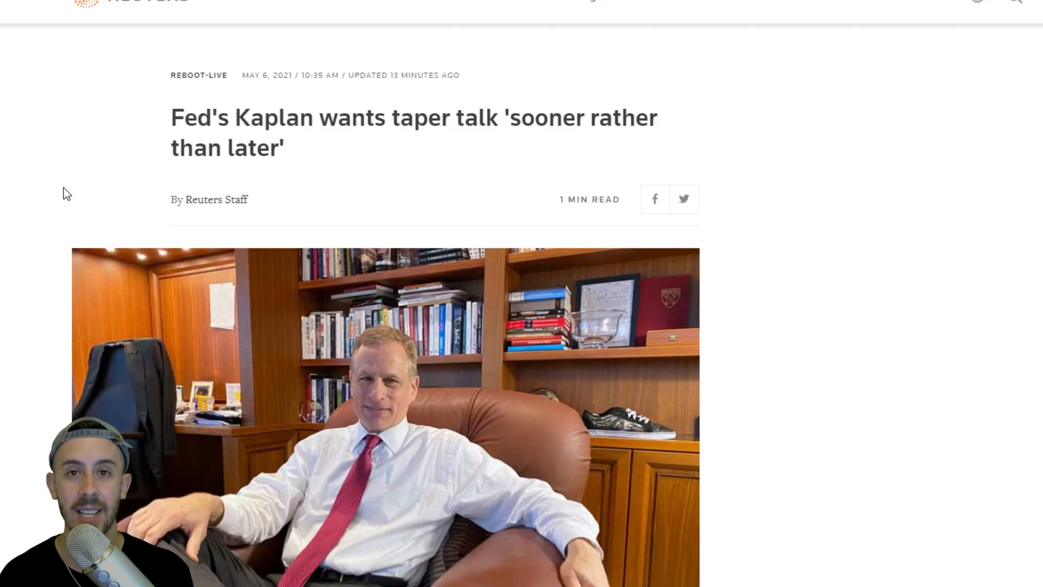
pyautogui.moveTo(75, 200)
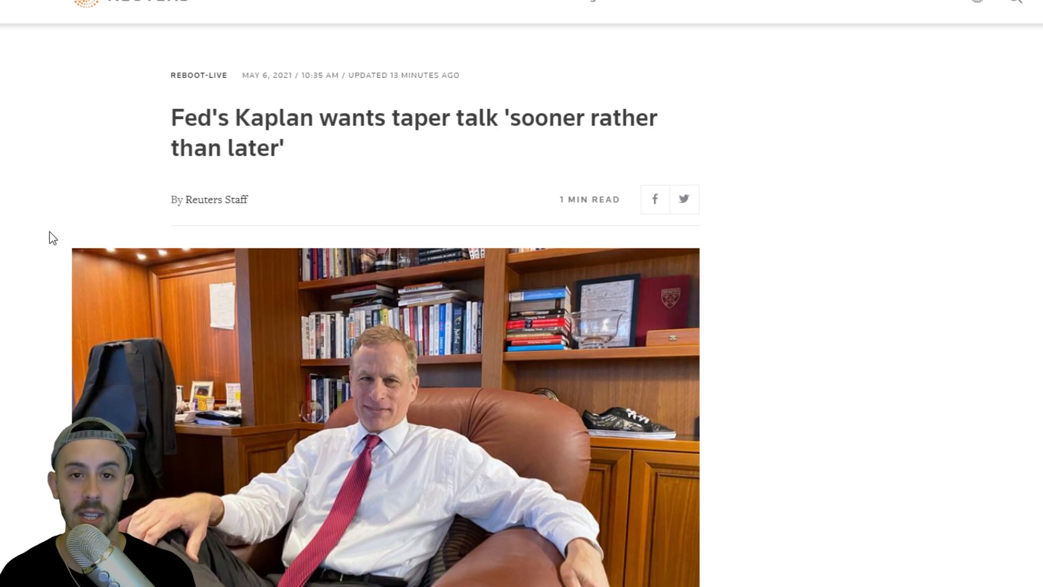
pyautogui.scroll(-3)
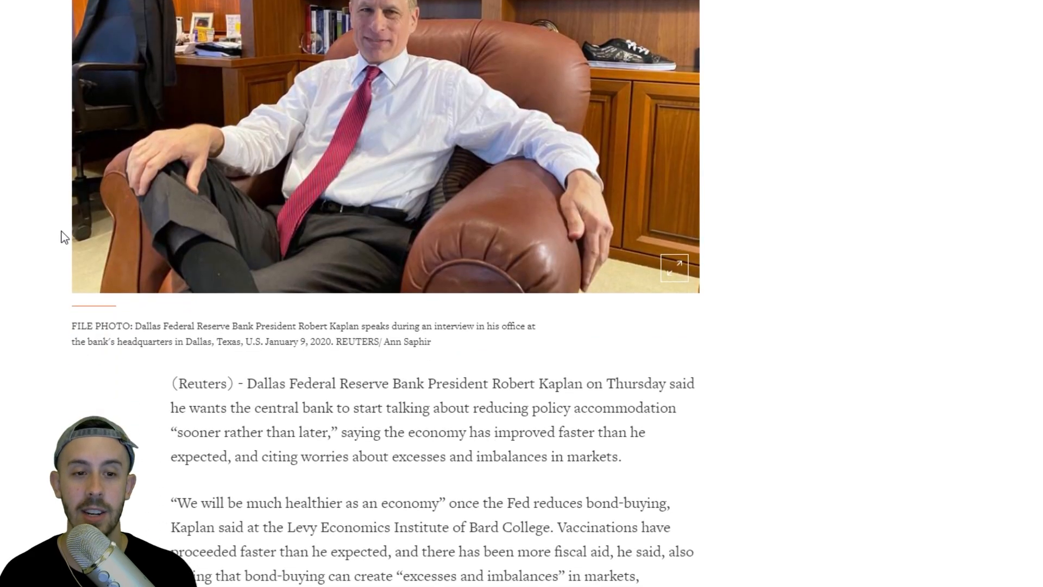
pyautogui.scroll(-3)
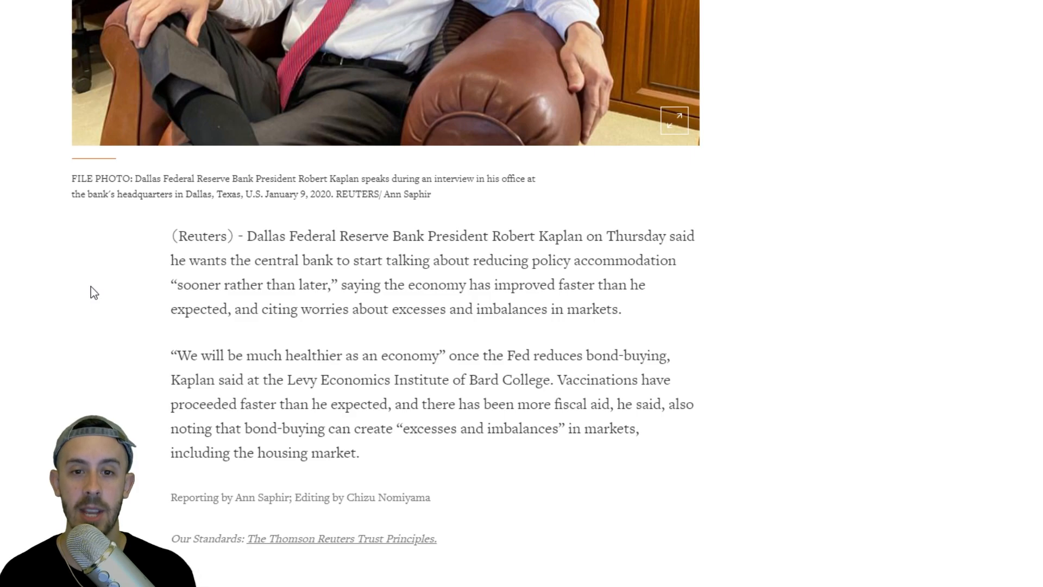
pyautogui.moveTo(97, 296)
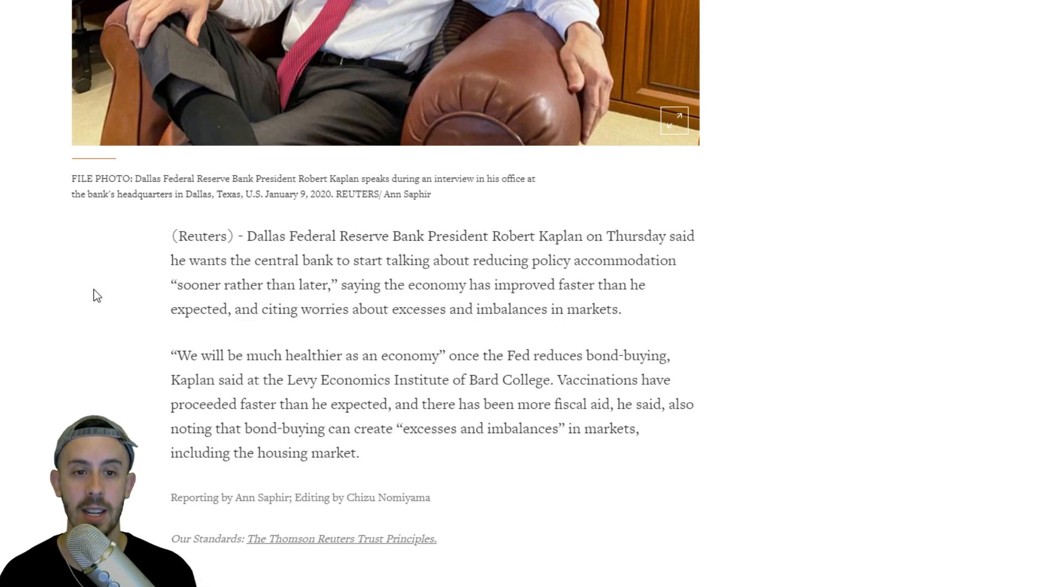
pyautogui.moveTo(104, 308)
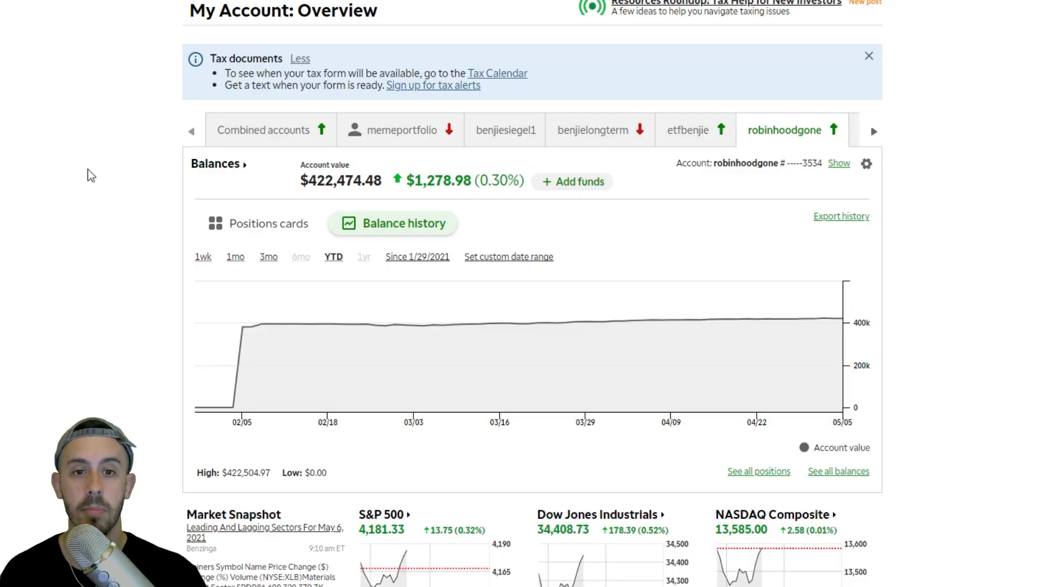
pyautogui.moveTo(173, 187)
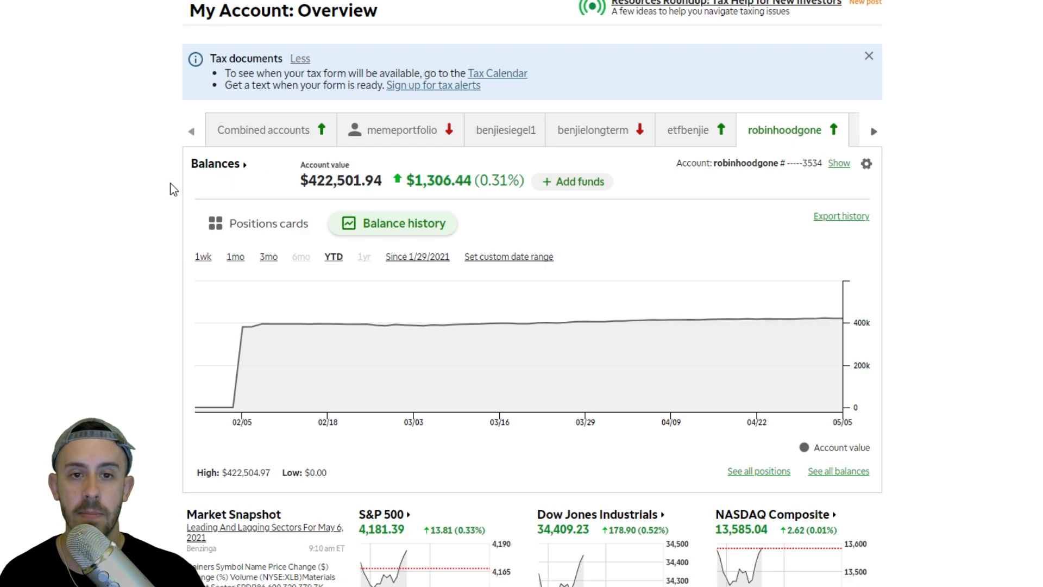
pyautogui.moveTo(138, 181)
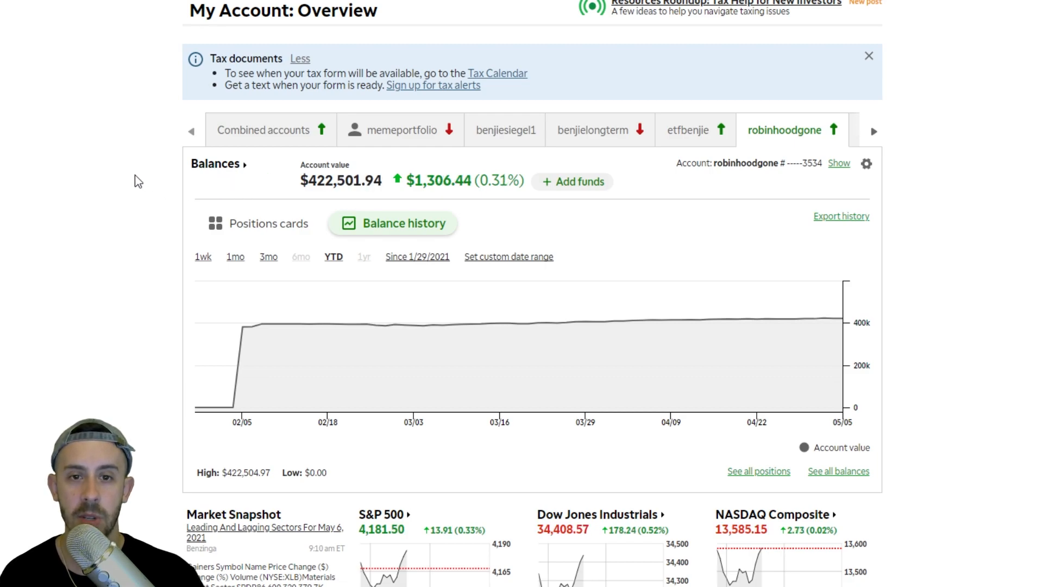
pyautogui.moveTo(133, 215)
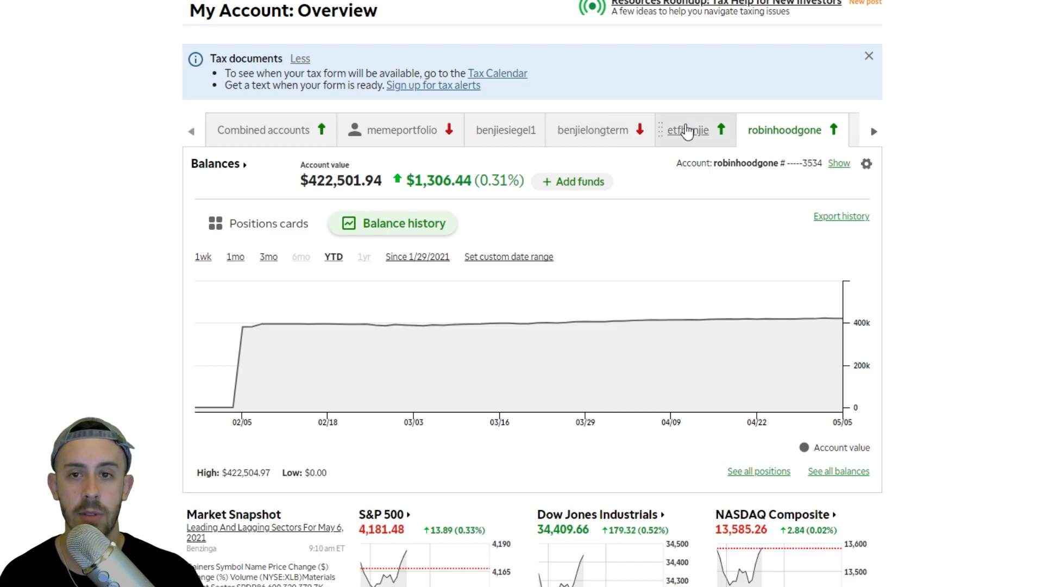
# - View the ETF, long-term and meme portfolio balance histories, ending on the $1,064.00 meme account
pyautogui.click(688, 129)
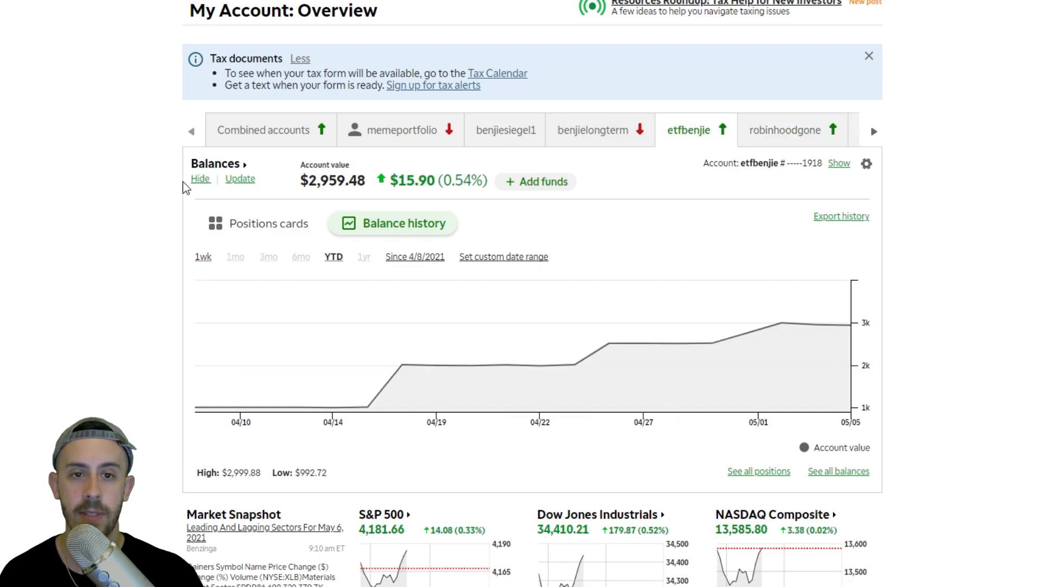
pyautogui.click(594, 129)
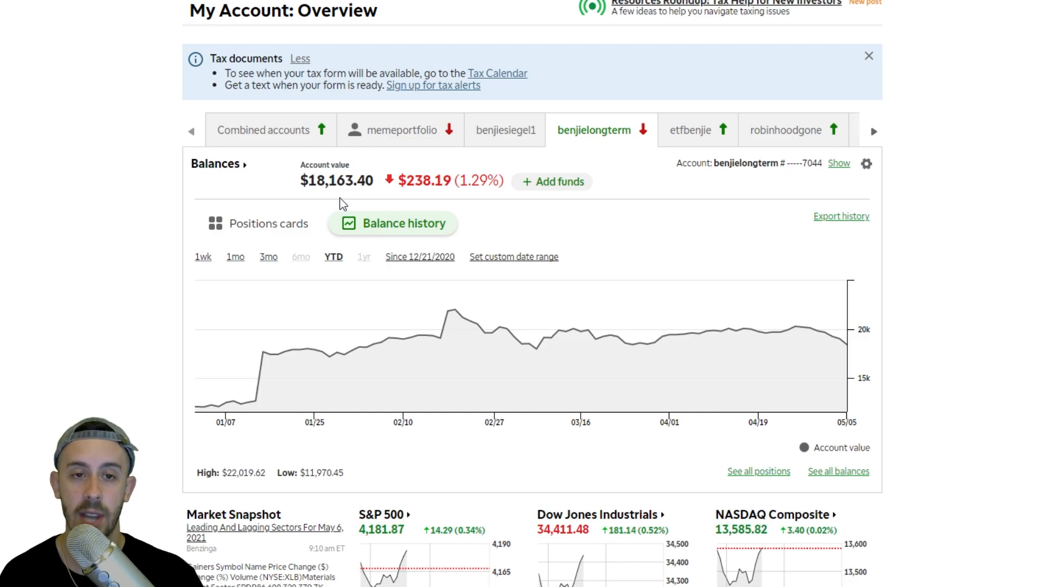
pyautogui.moveTo(130, 197)
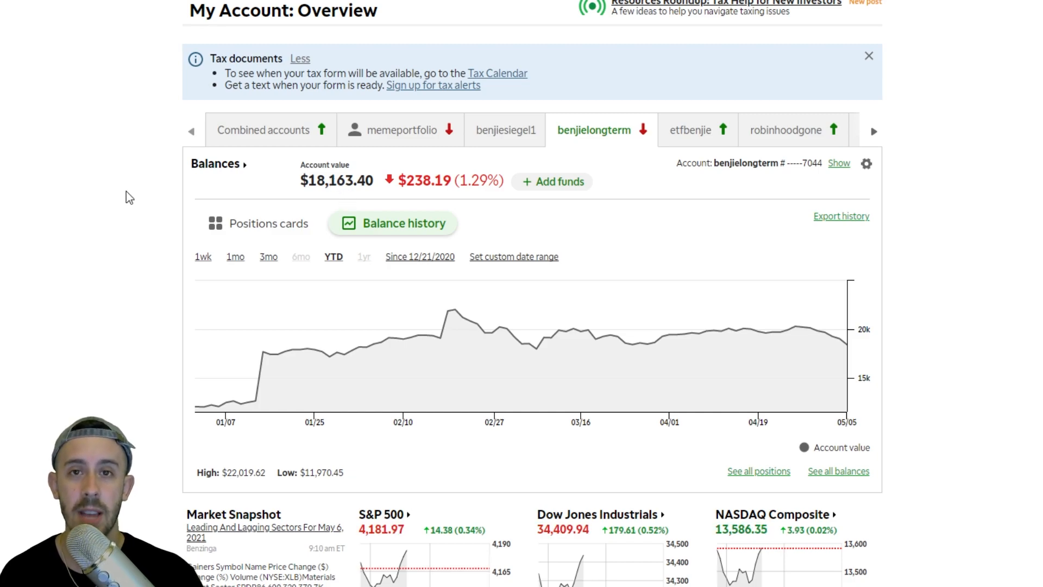
pyautogui.moveTo(506, 129)
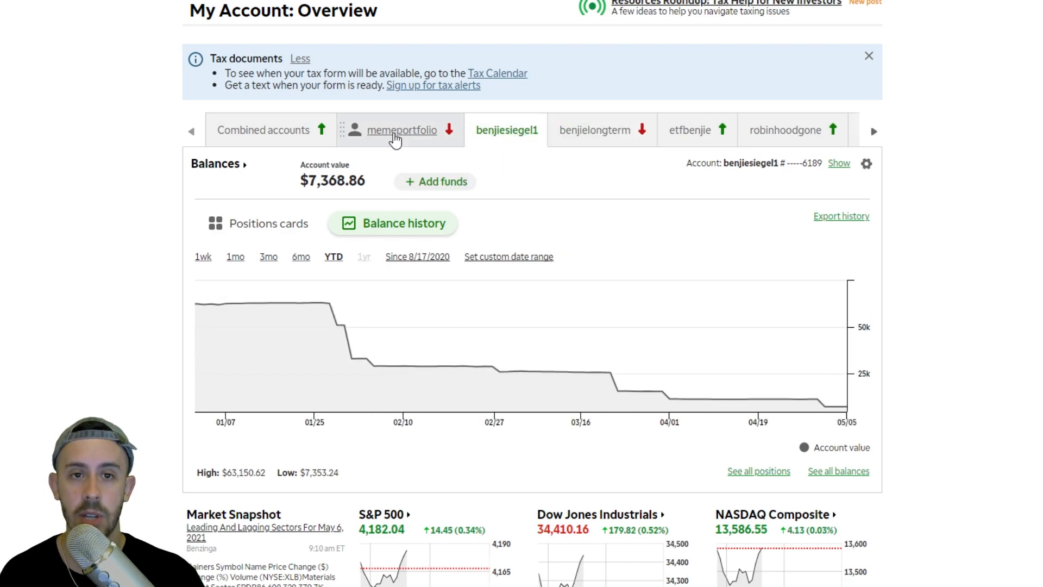
pyautogui.click(400, 129)
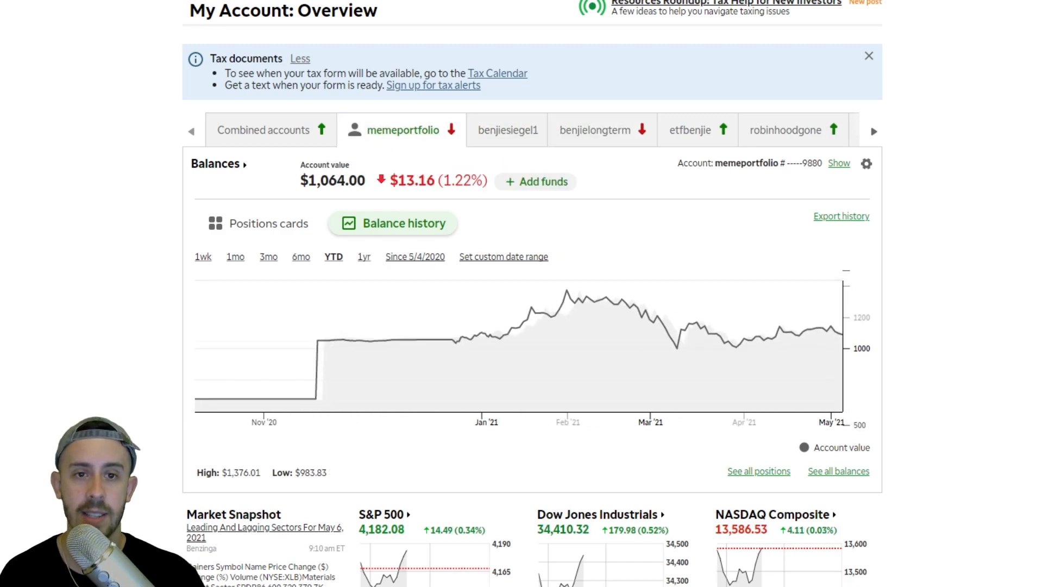
pyautogui.click(215, 163)
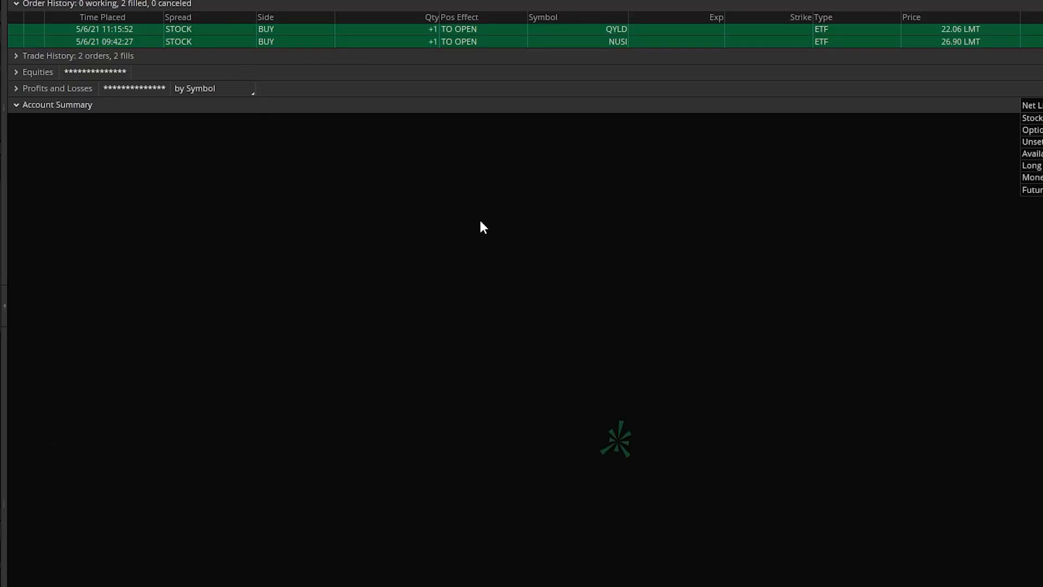
pyautogui.moveTo(492, 215)
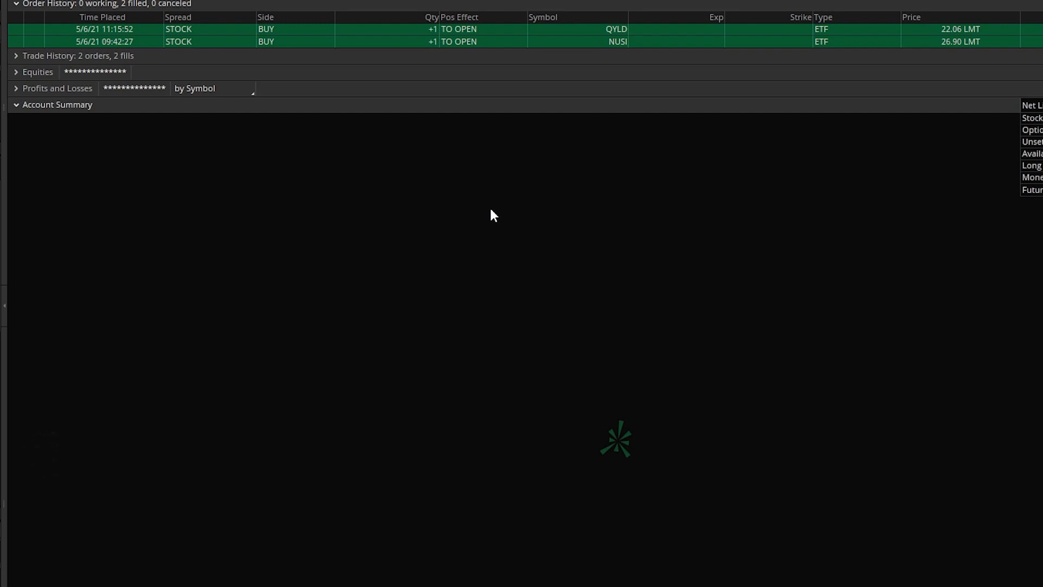
pyautogui.moveTo(541, 206)
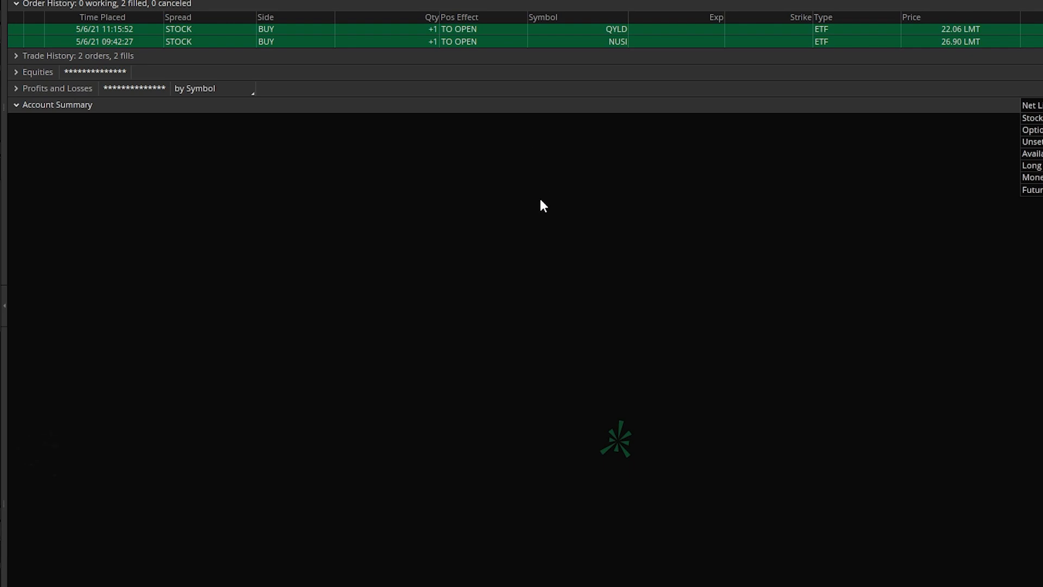
pyautogui.moveTo(501, 209)
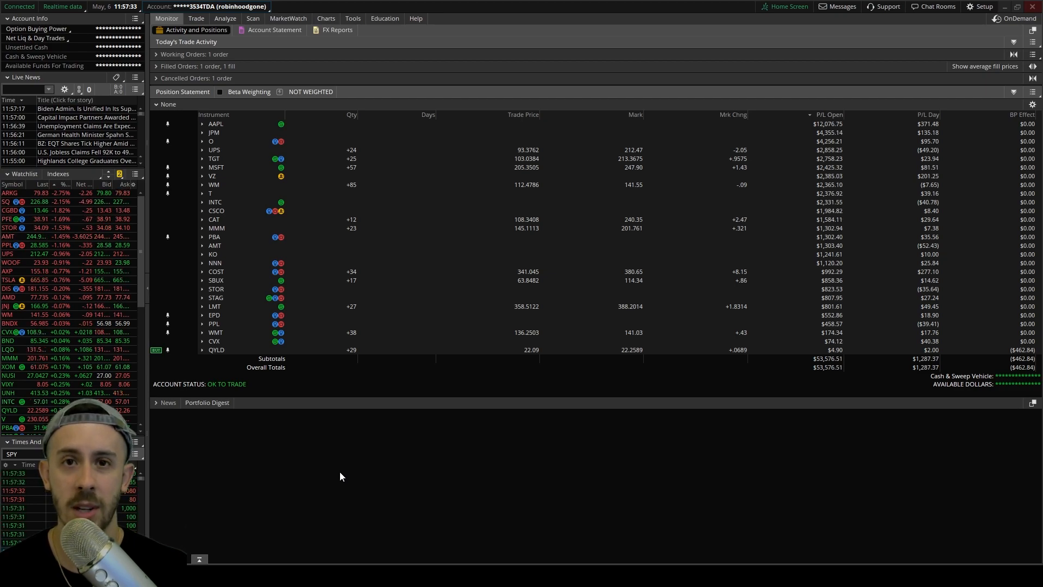
# - Show this portfolio's account statement and collapse its option positions list
pyautogui.click(274, 29)
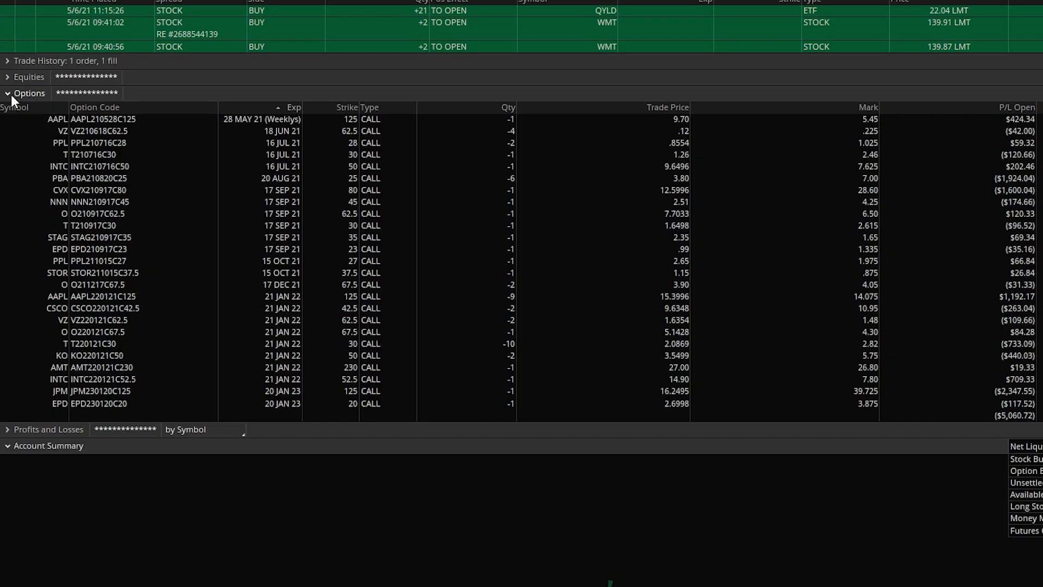
pyautogui.click(30, 92)
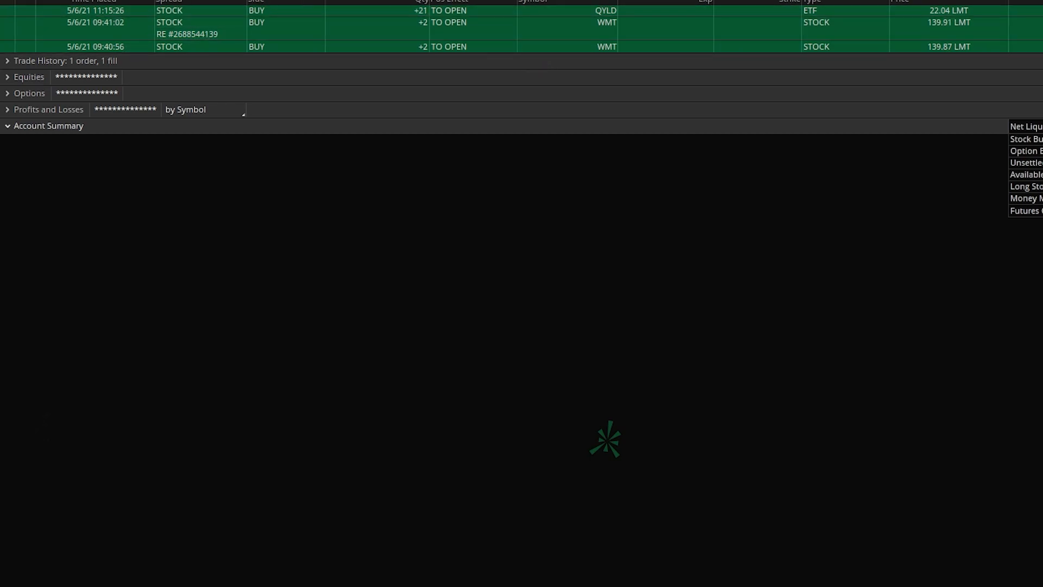
pyautogui.moveTo(294, 245)
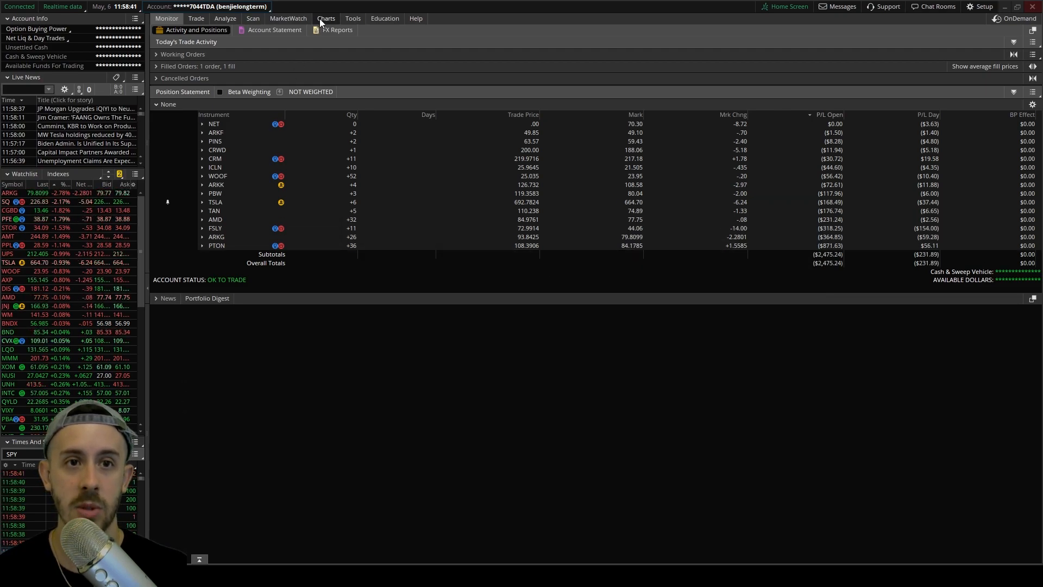
pyautogui.click(325, 18)
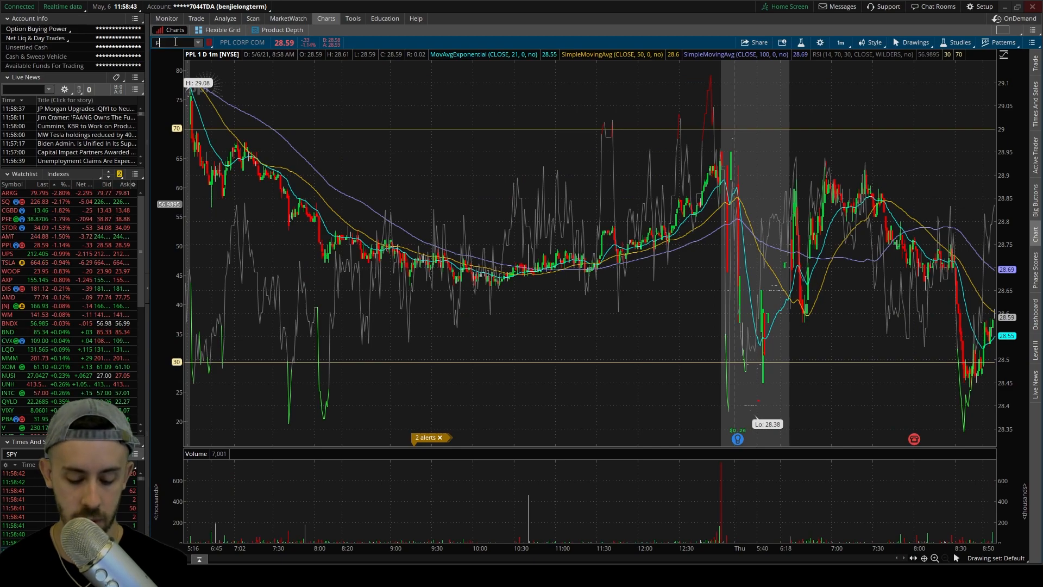
pyautogui.write('FSLY')
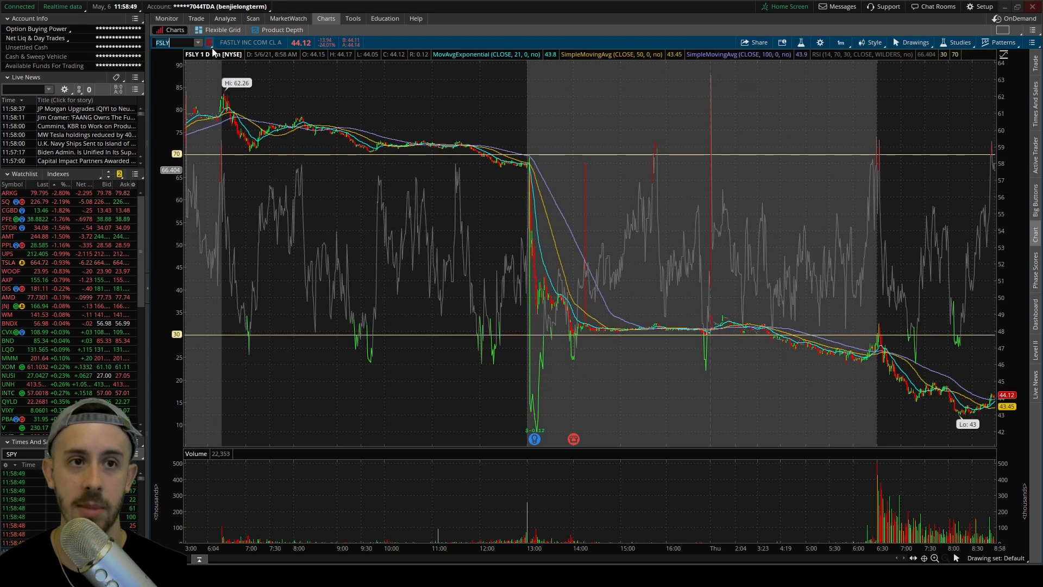
pyautogui.click(166, 19)
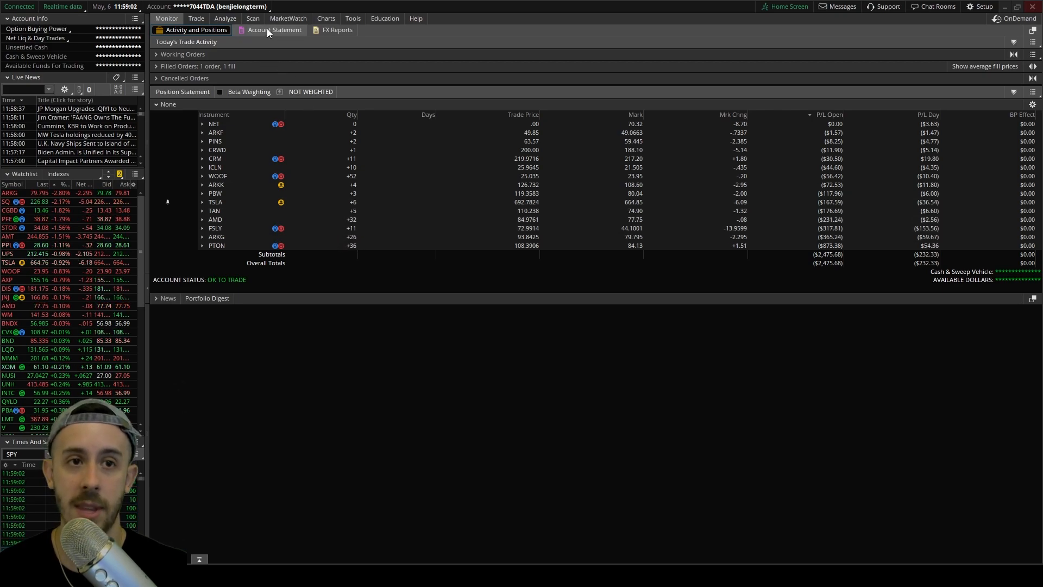
# - Show the benjielongterm statement listing the filled NET sell-to-close order at 75.39
pyautogui.click(274, 31)
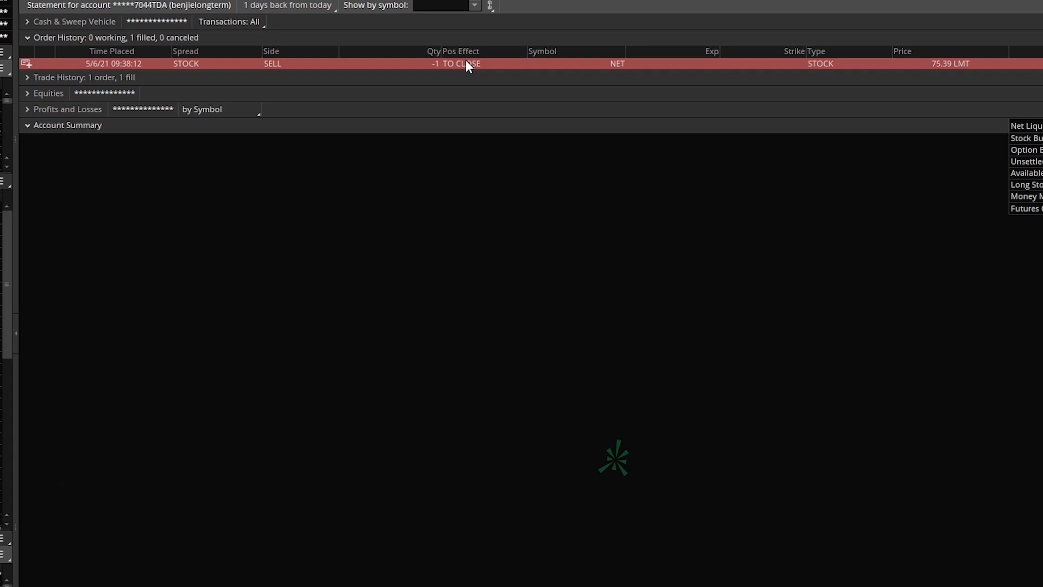
pyautogui.moveTo(462, 71)
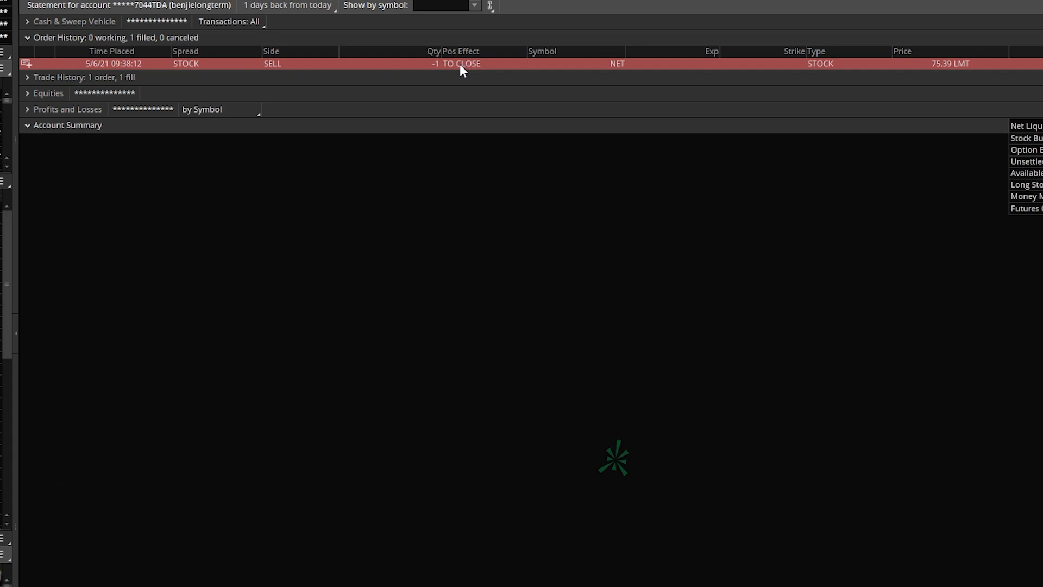
pyautogui.moveTo(438, 95)
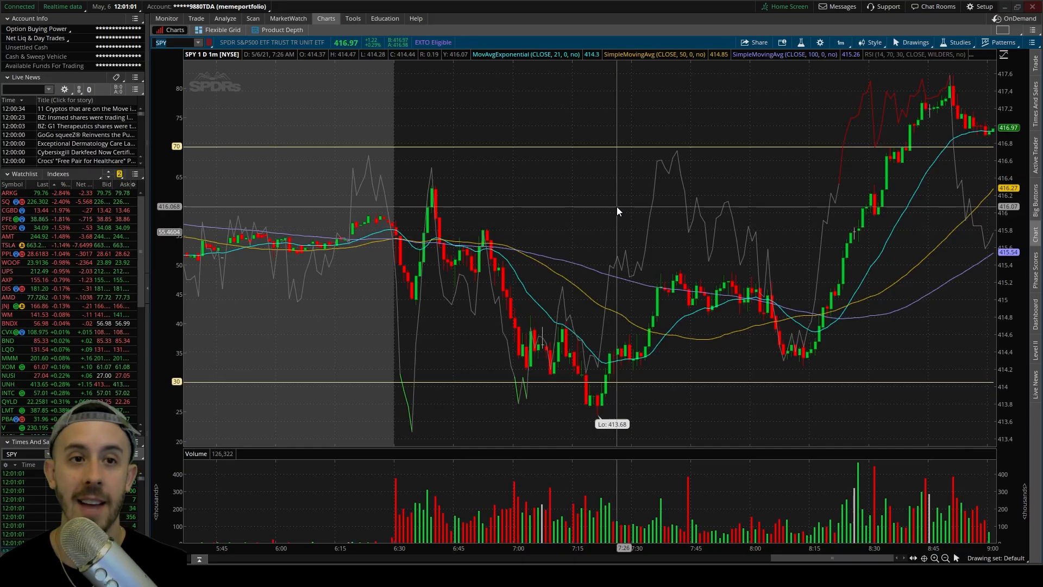
pyautogui.moveTo(829, 393)
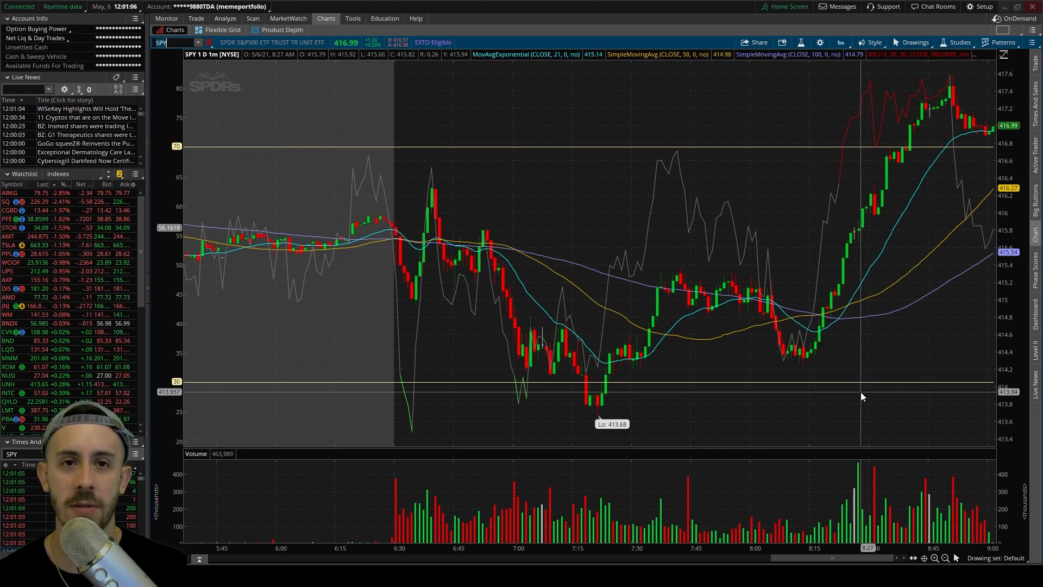
pyautogui.moveTo(398, 338)
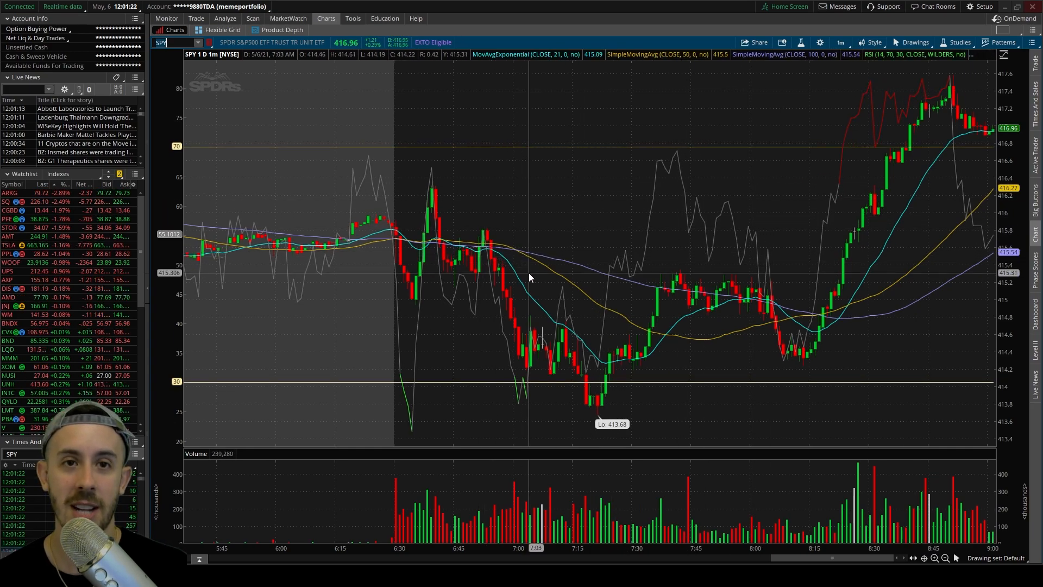
pyautogui.moveTo(521, 242)
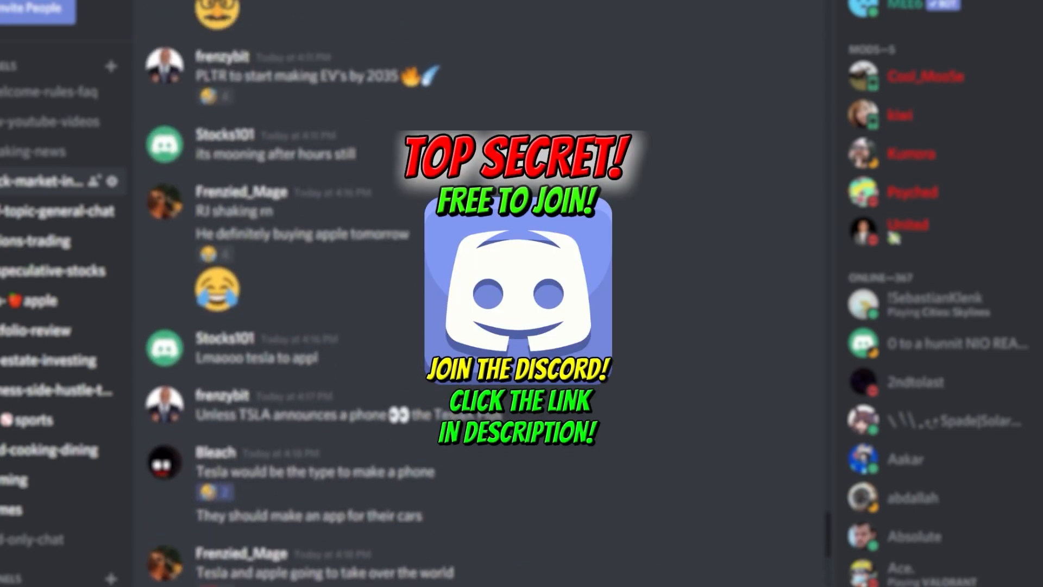
# - Scroll through the server's stock-market chat behind the Discord invitation promo
pyautogui.scroll(-3)
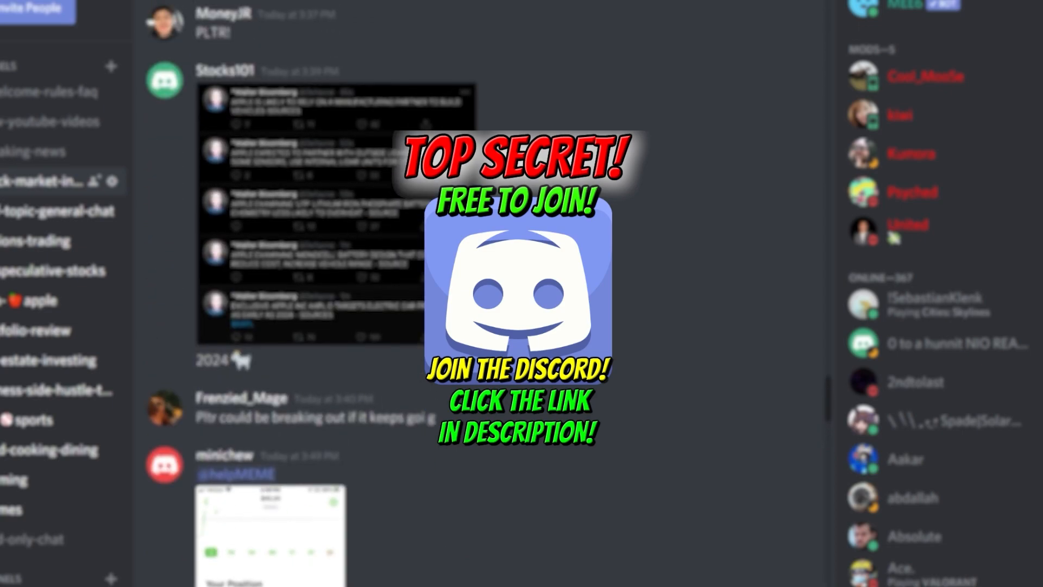
pyautogui.scroll(-3)
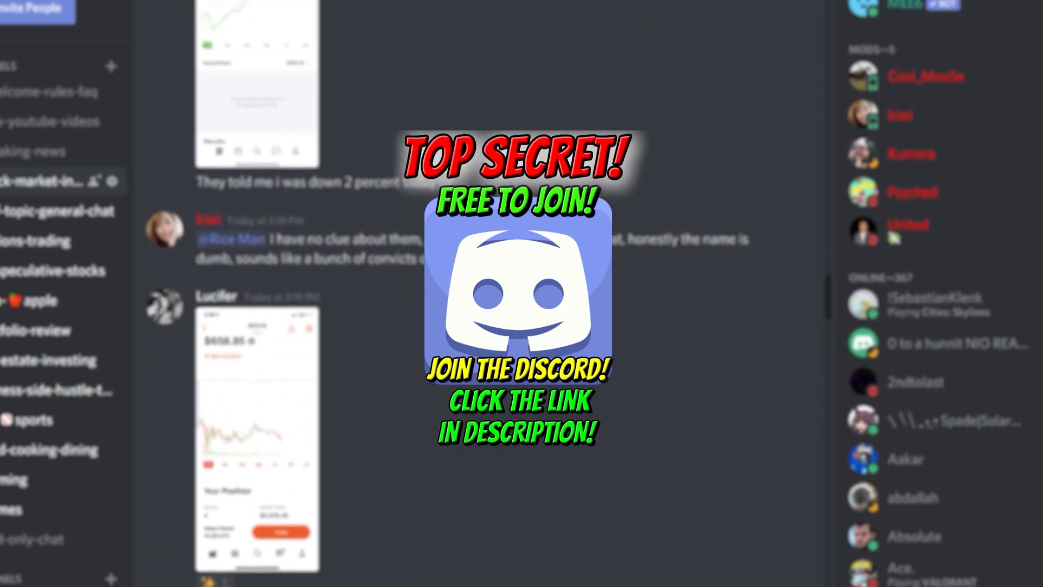
pyautogui.scroll(-3)
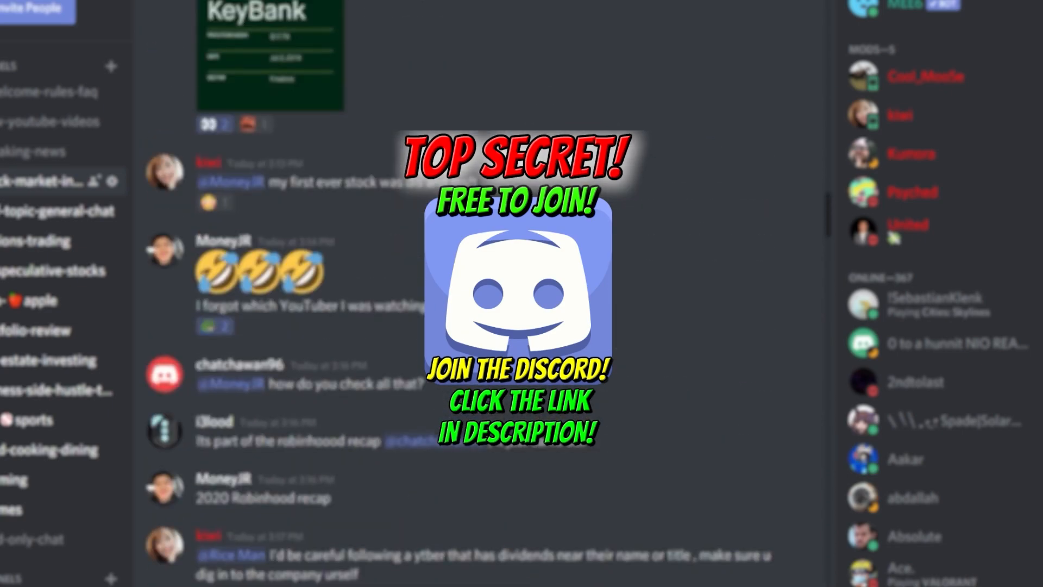